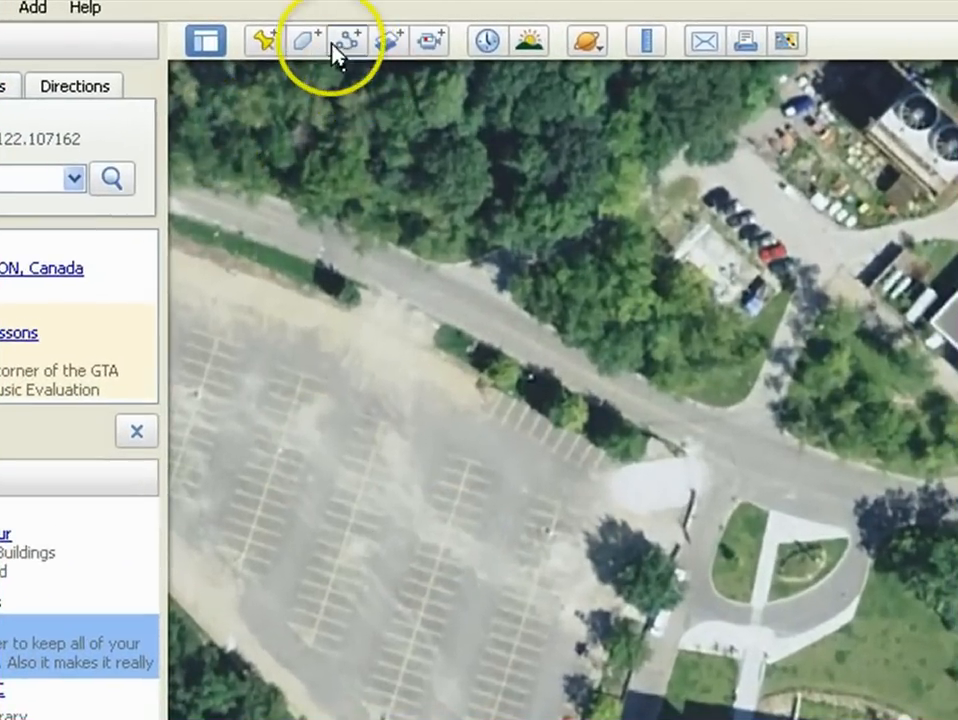
Step: Start a new polygon from the Add Polygon toolbar button
left_click(348, 40)
type("H")
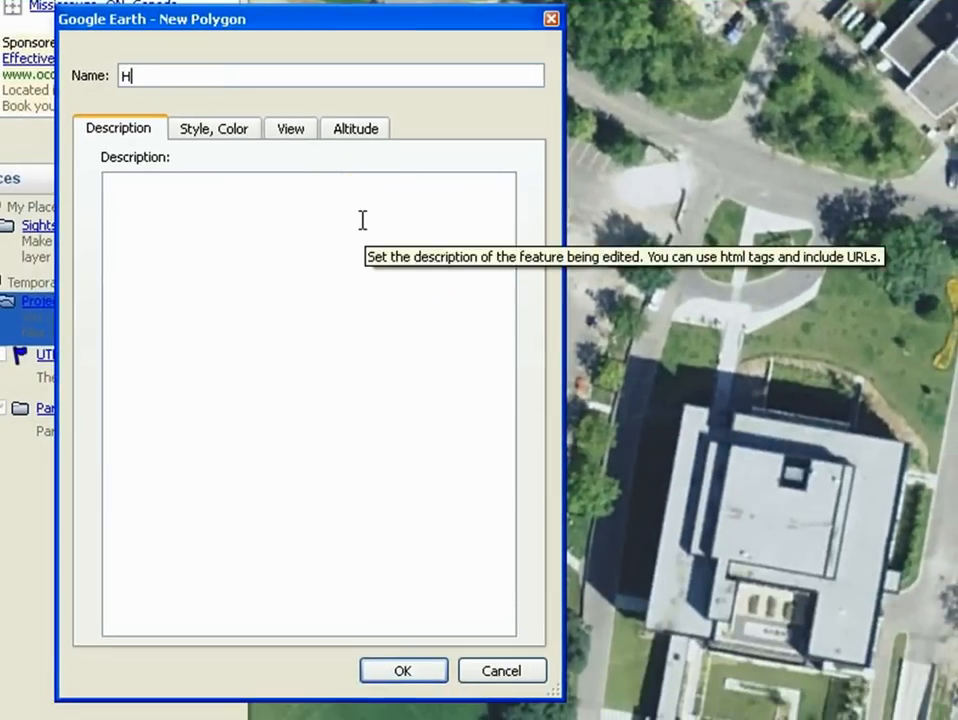
Step: Name the polygon HMALC and begin its description 'The Hazel Mc...'
type("MALC")
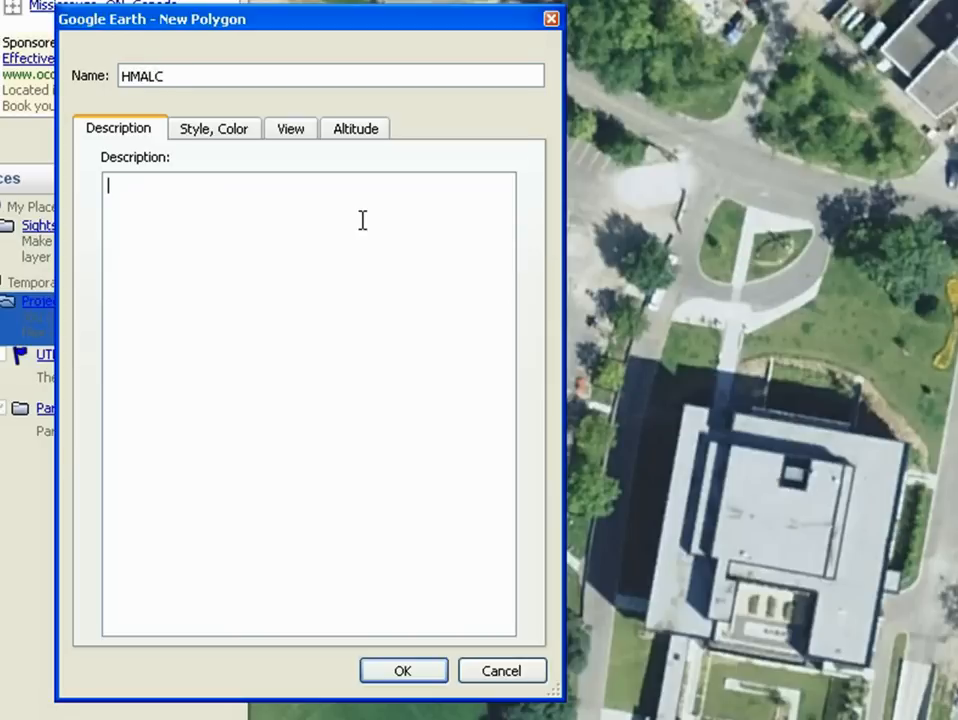
type("The H")
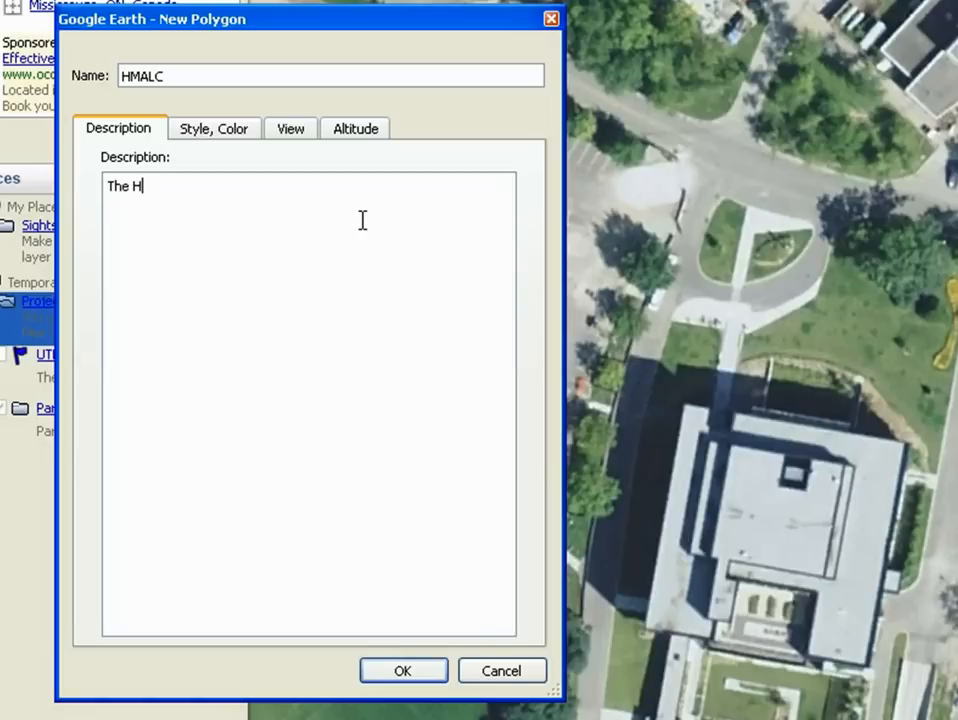
type("azel Mc")
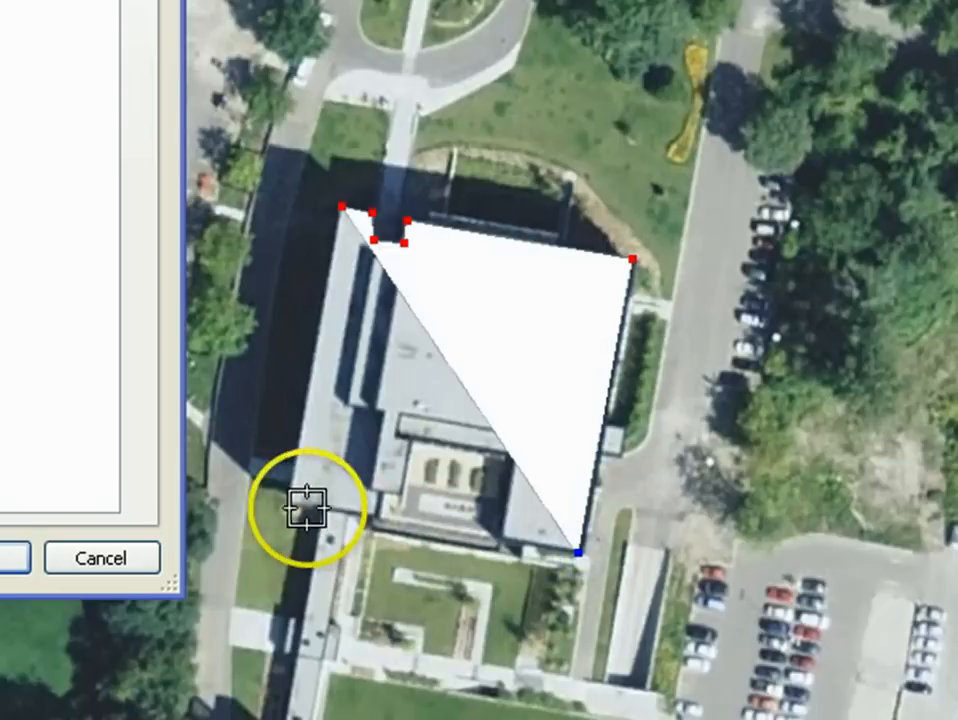
Step: Pull the polygon's last vertex onto the building corner to complete the footprint
left_click_drag(580, 550, 292, 500)
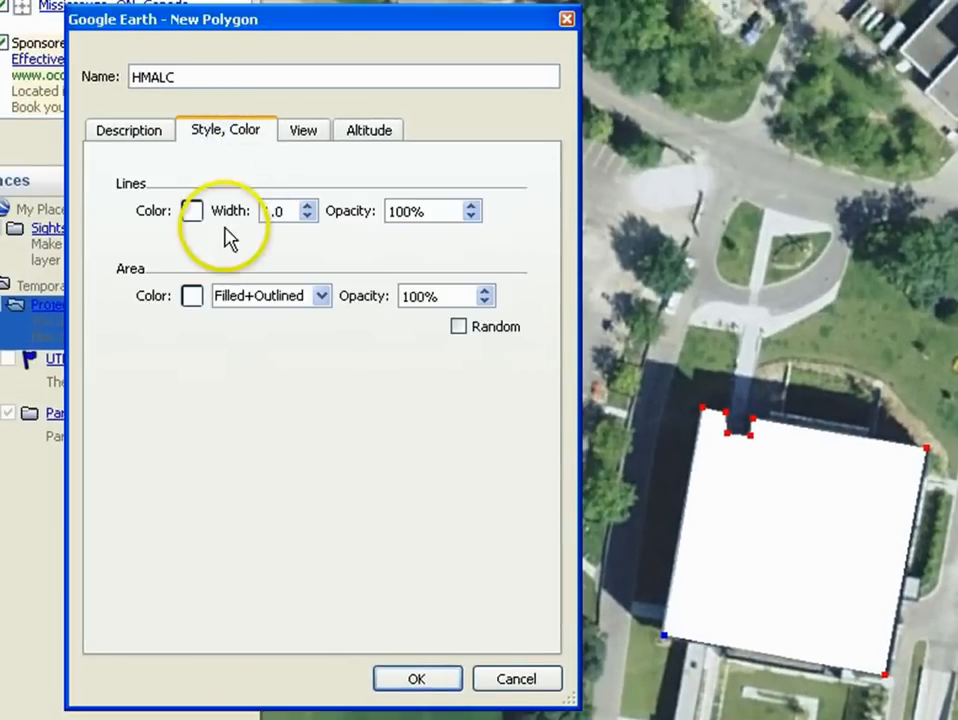
Step: Set the polygon's area fill colour to brown
left_click(192, 210)
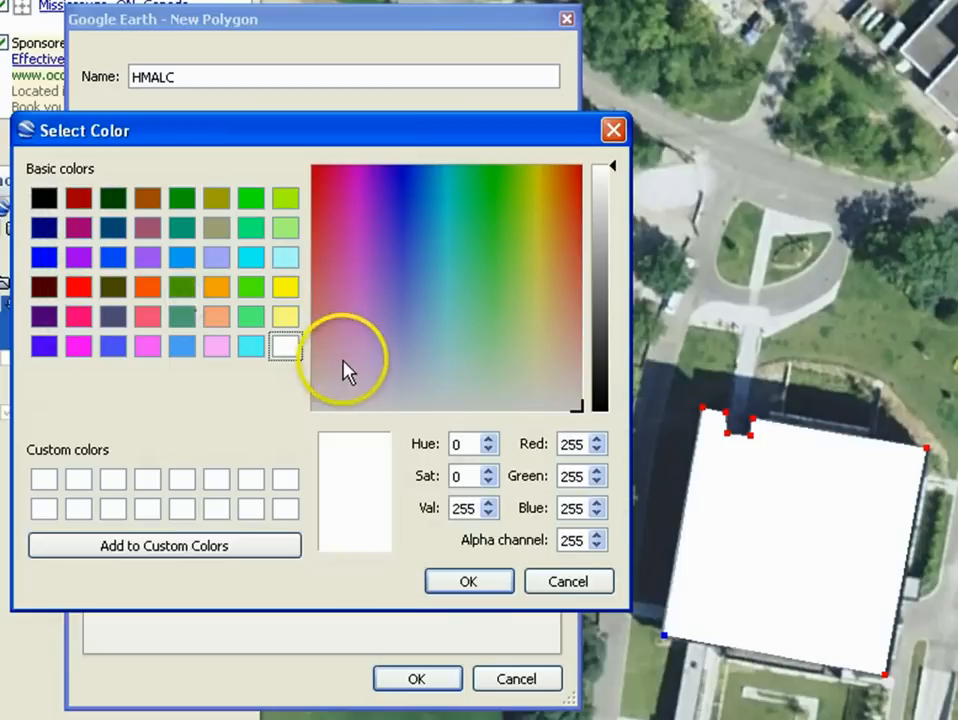
mouse_move(456, 220)
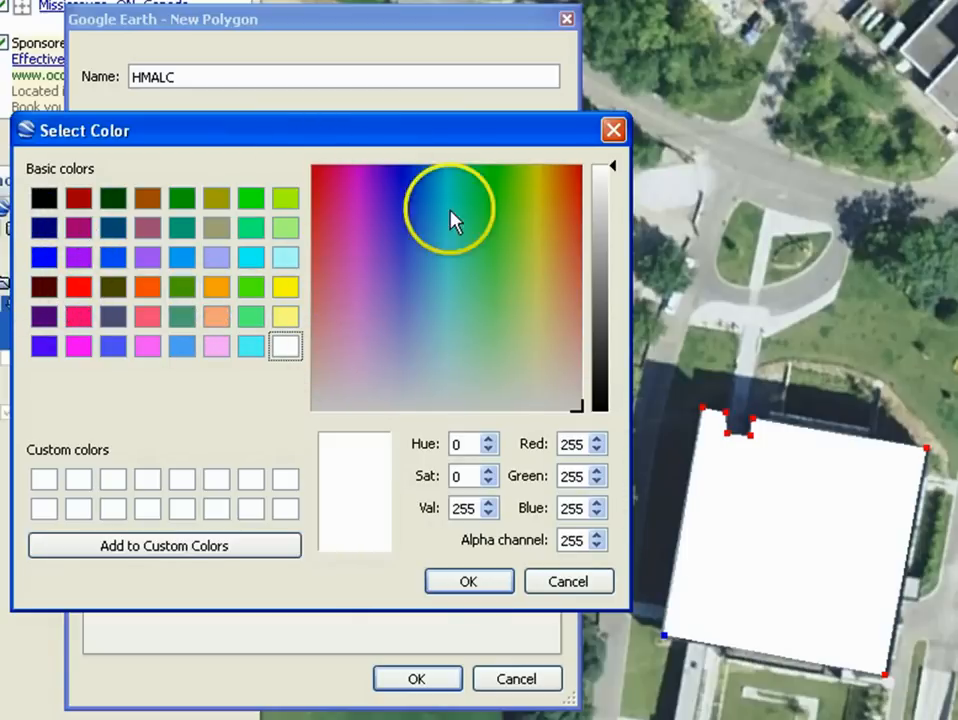
left_click(568, 248)
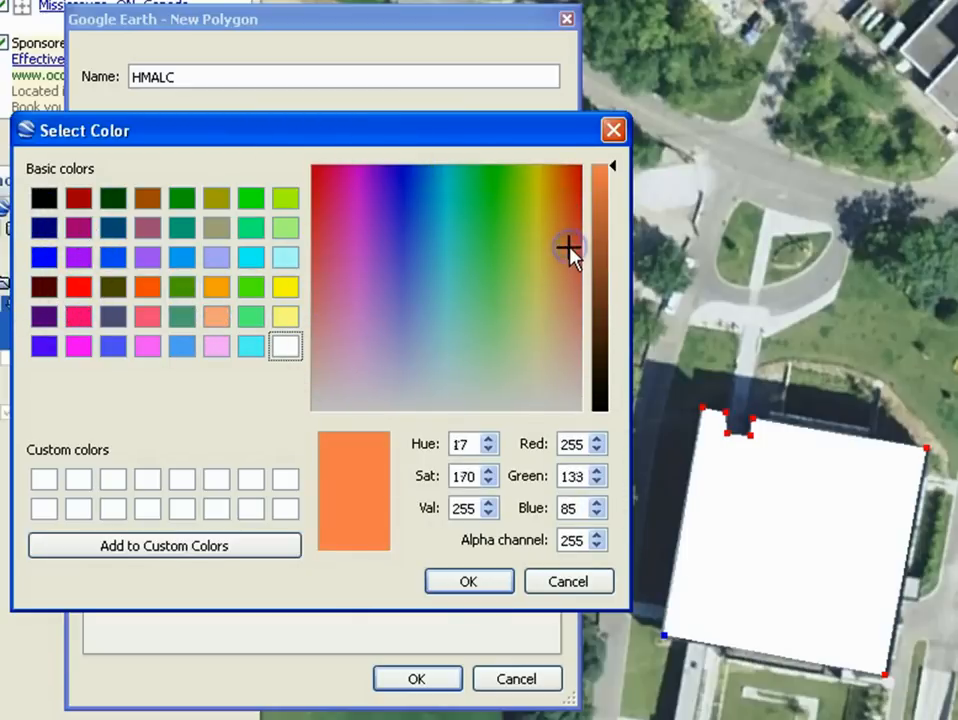
left_click(568, 204)
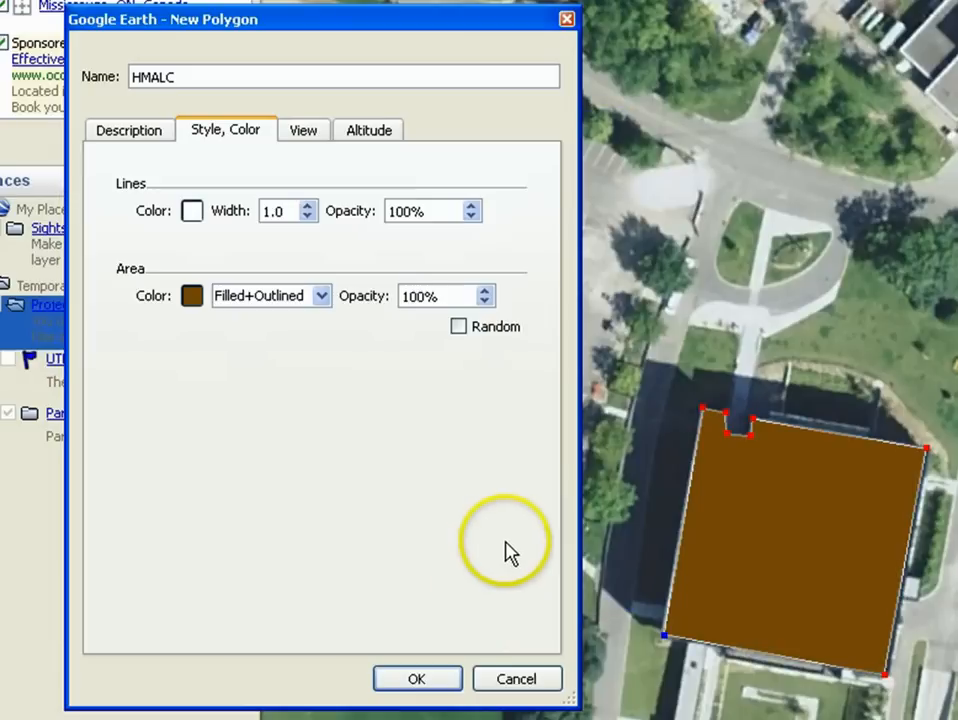
mouse_move(192, 210)
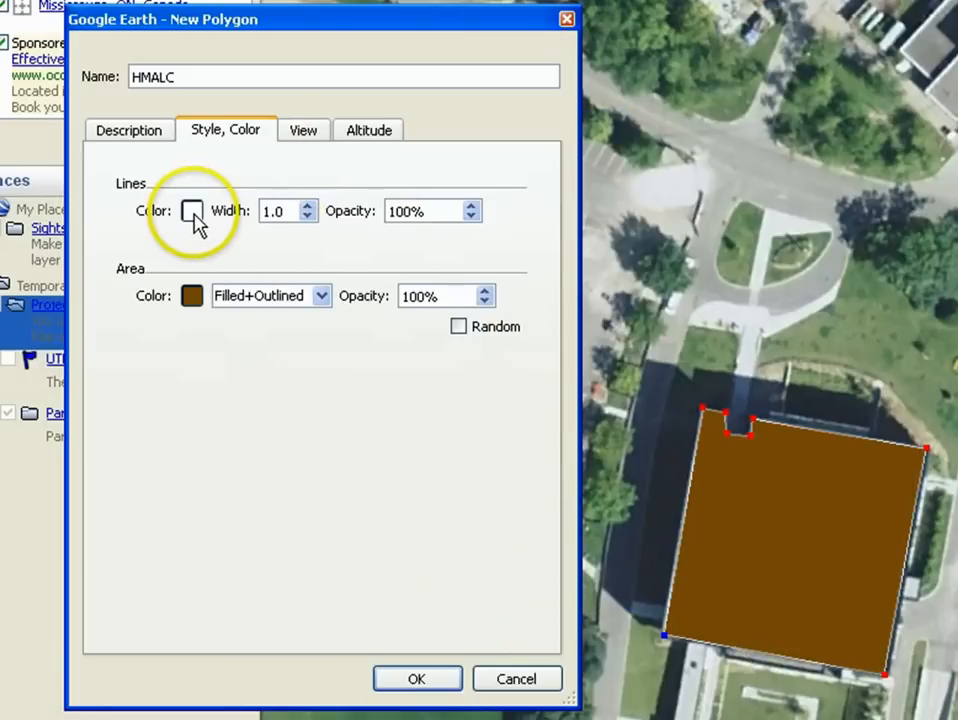
Step: Set the polygon's outline colour to brown and confirm the polygon
left_click(192, 210)
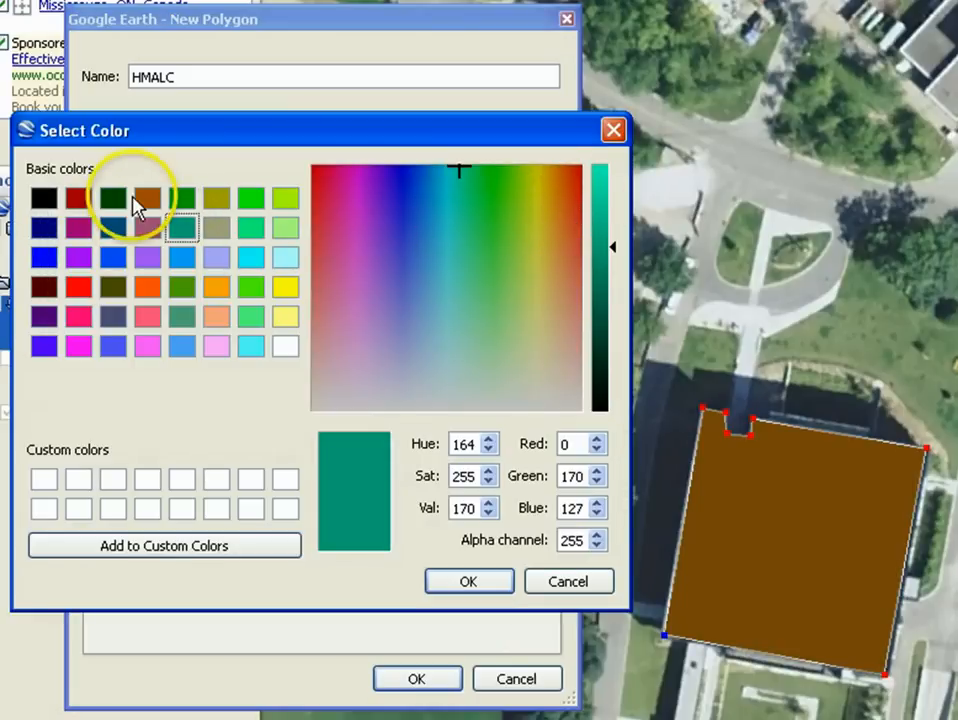
left_click(468, 580)
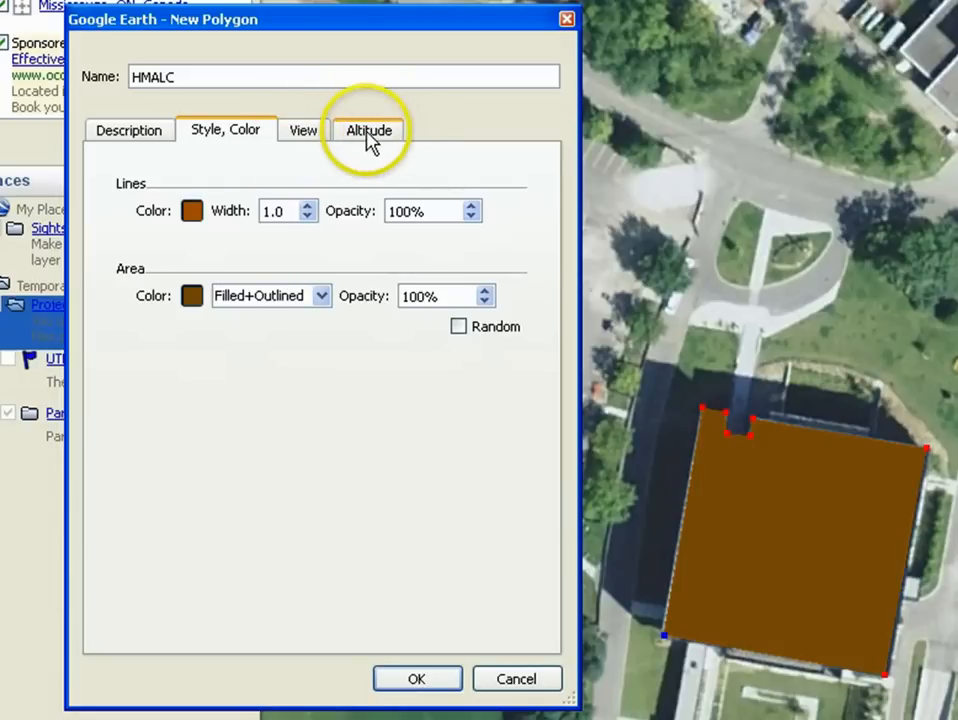
left_click(416, 680)
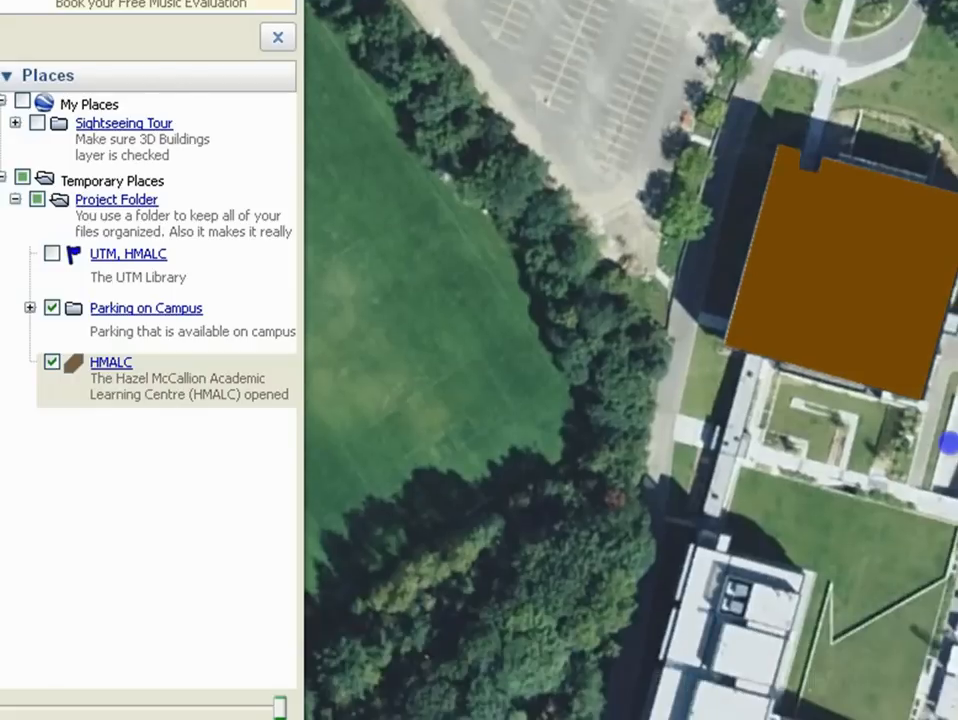
Step: Reopen the HMALC polygon's properties from the Places panel
left_click(112, 362)
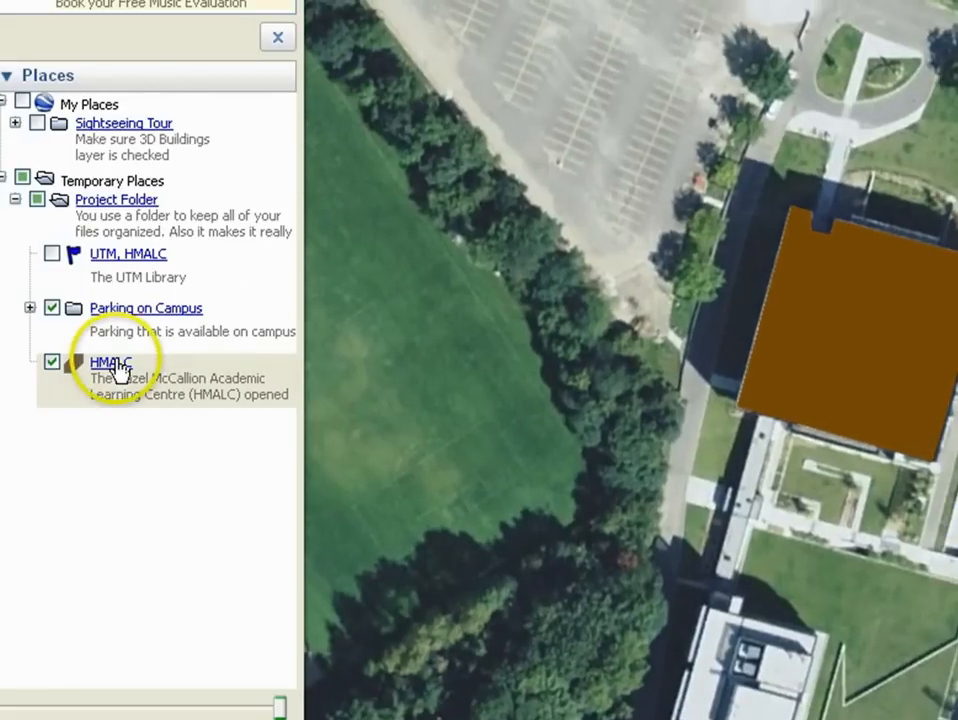
double_click(110, 362)
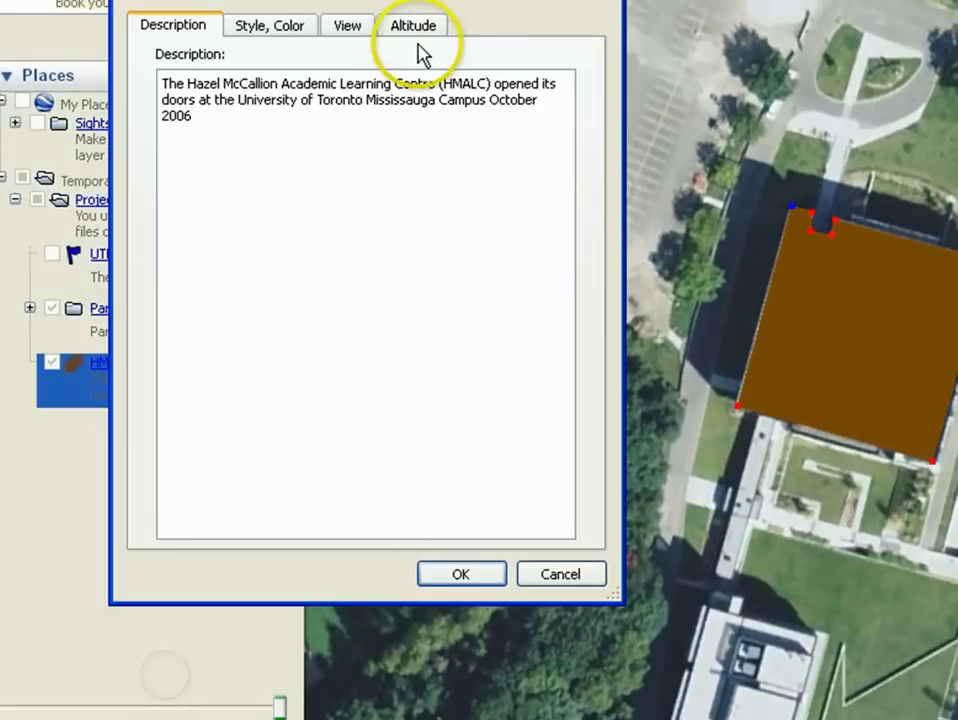
Step: Set altitude to 11 m relative to ground with sides extended to ground, and confirm
left_click(412, 24)
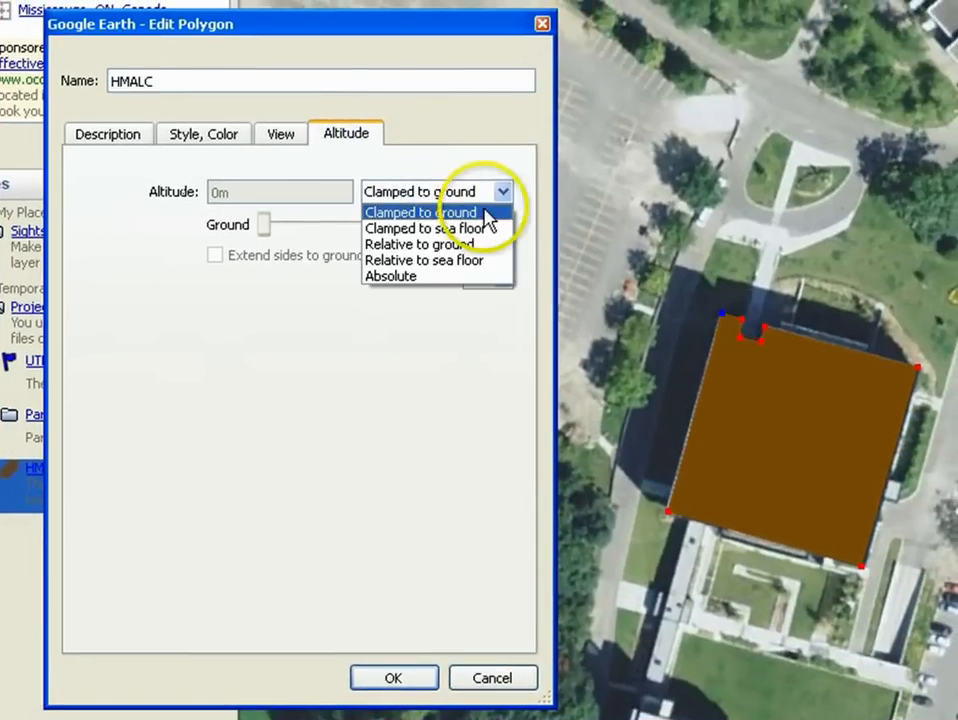
left_click(418, 244)
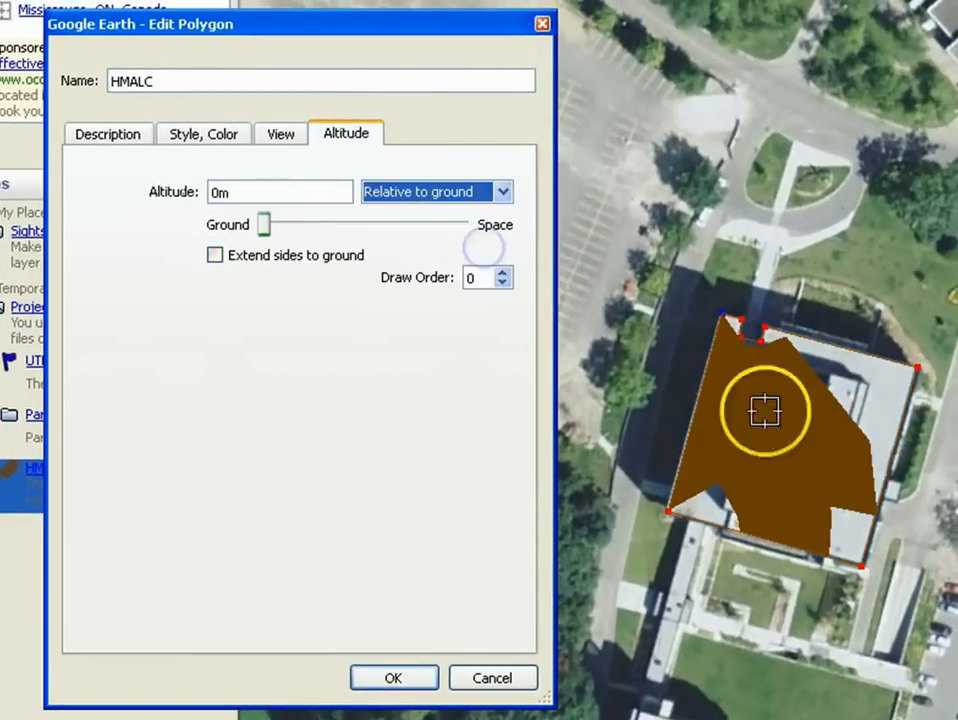
left_click_drag(268, 224, 264, 224)
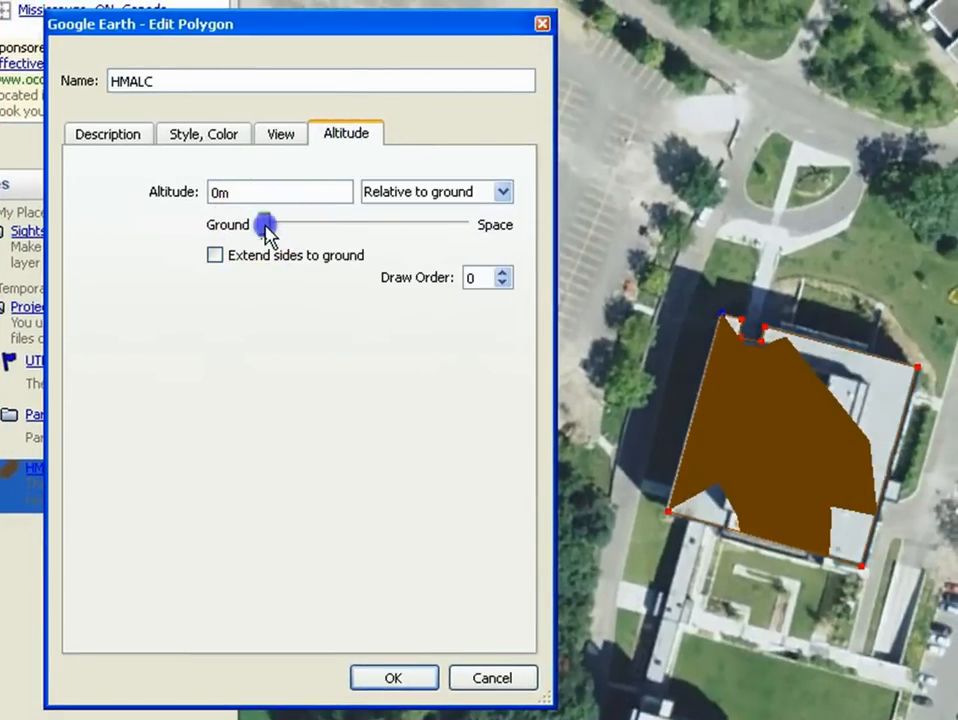
left_click_drag(264, 224, 276, 224)
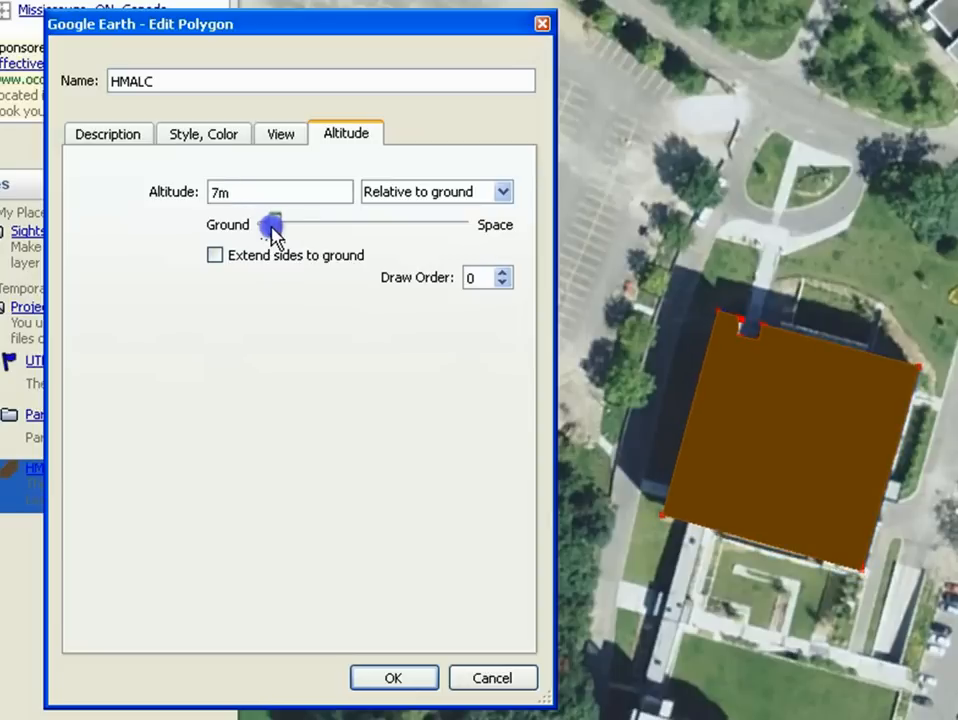
left_click_drag(270, 224, 278, 224)
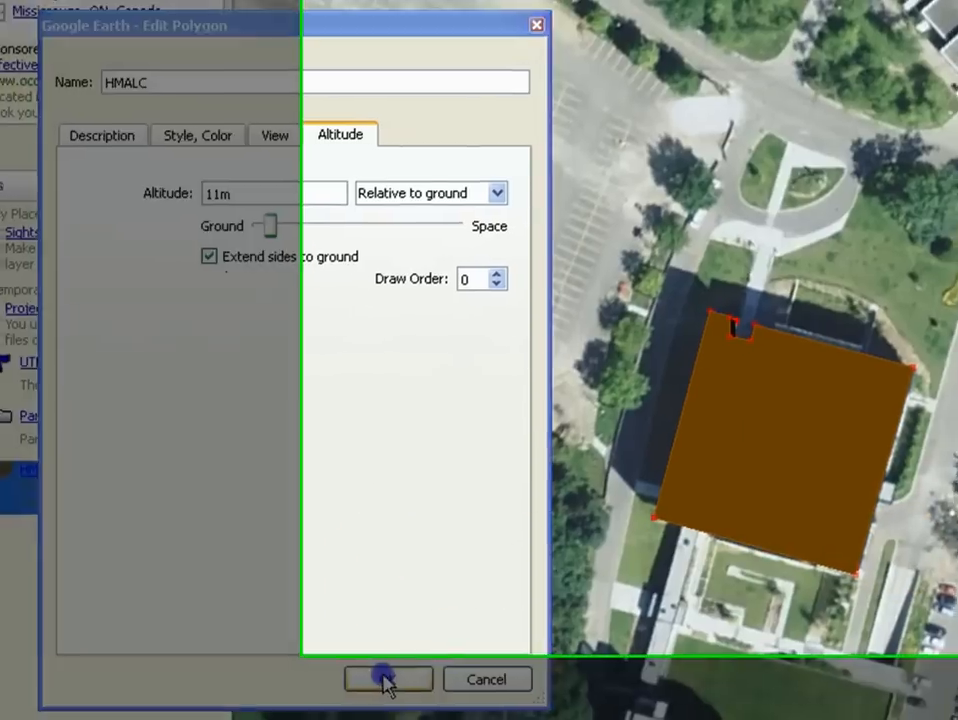
left_click(388, 680)
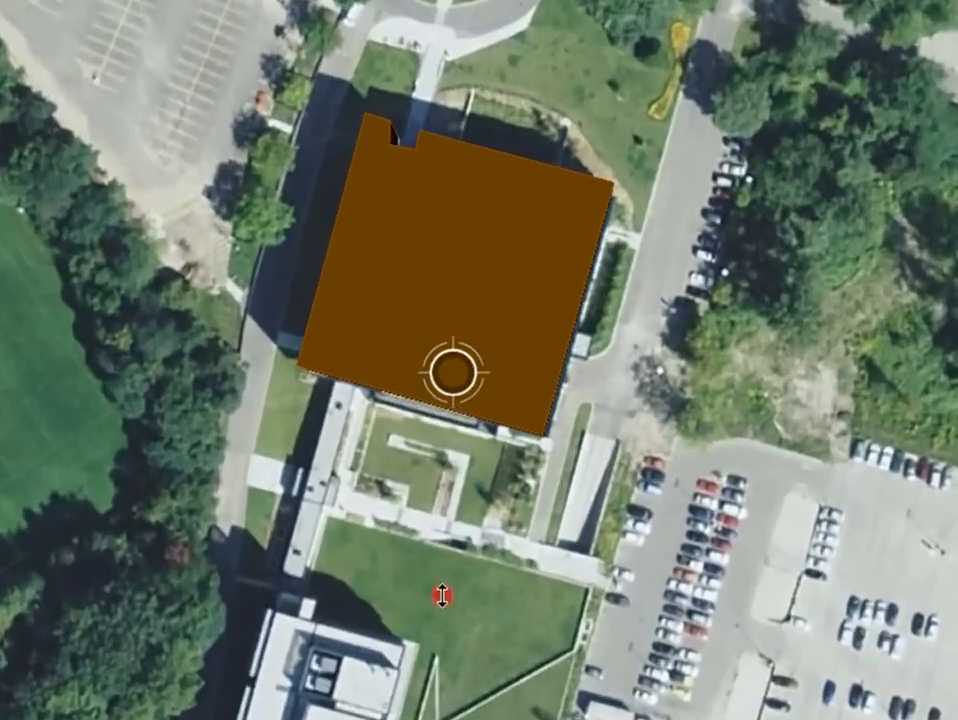